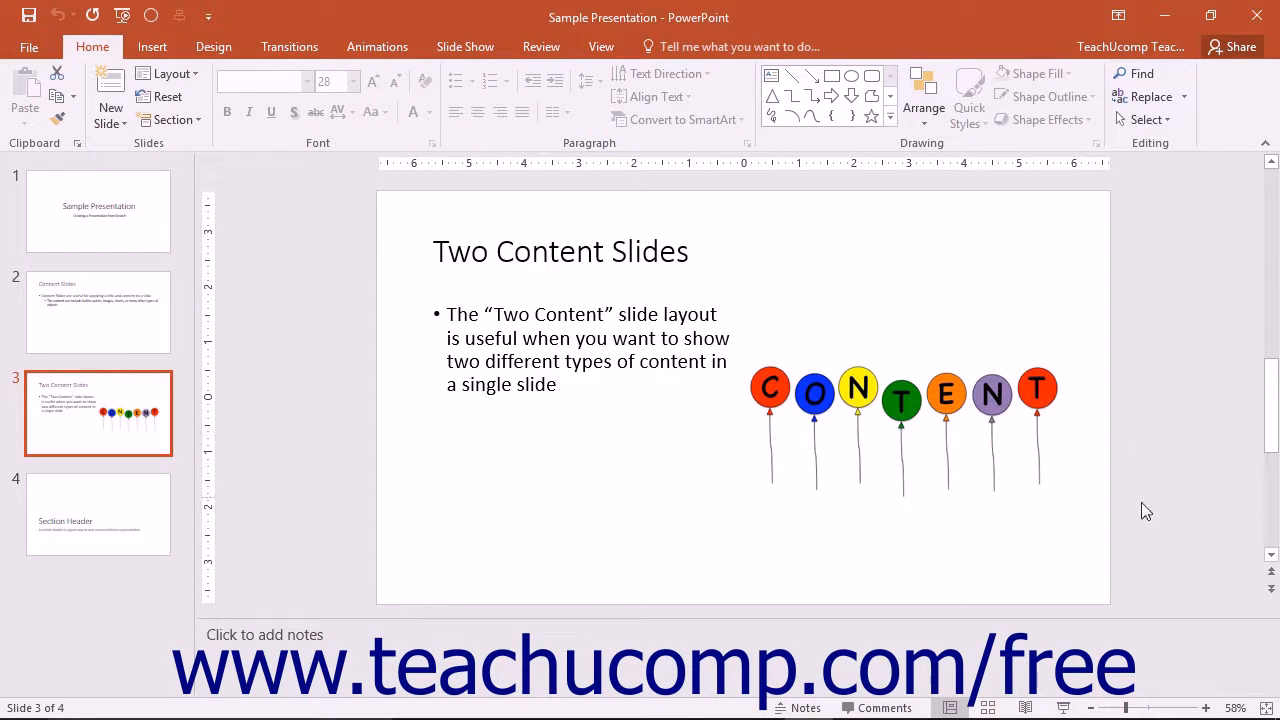
Nudge the status-bar zoom slider up so slide 3 shows at 62%.
click(1123, 708)
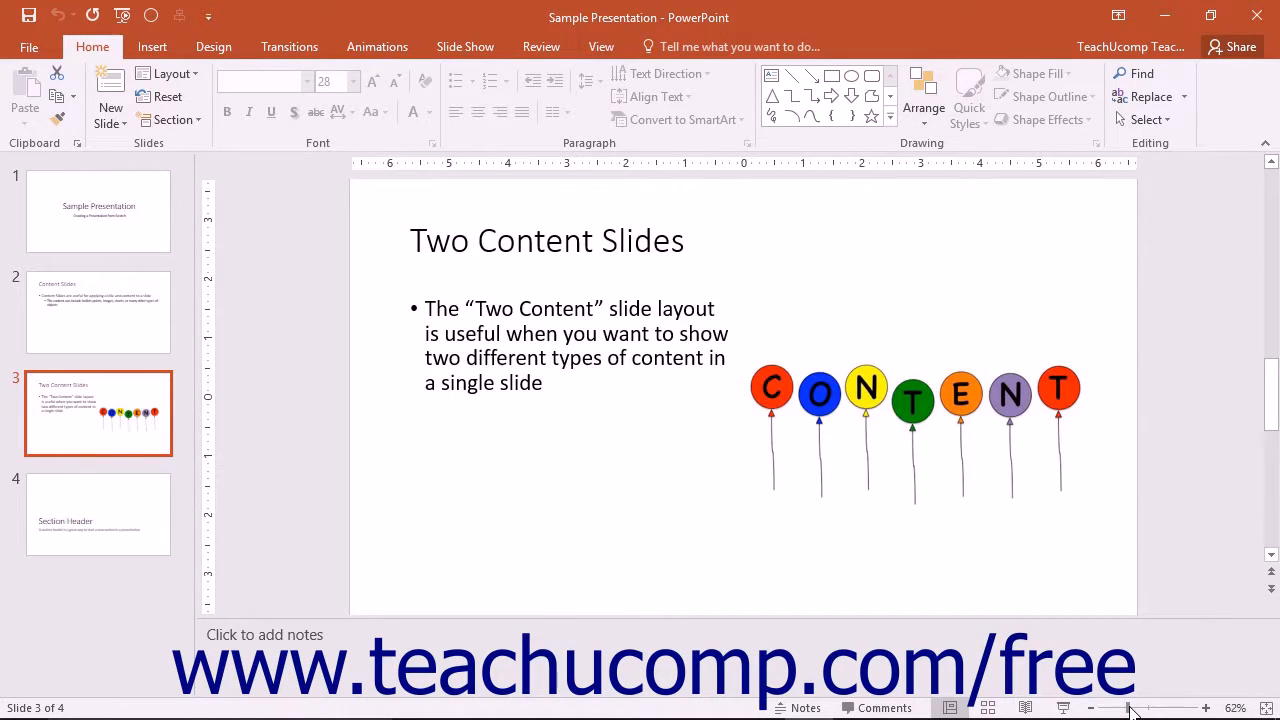
Zoom slide 3 in with the slider's plus side, through 100% to 142%.
click(1199, 708)
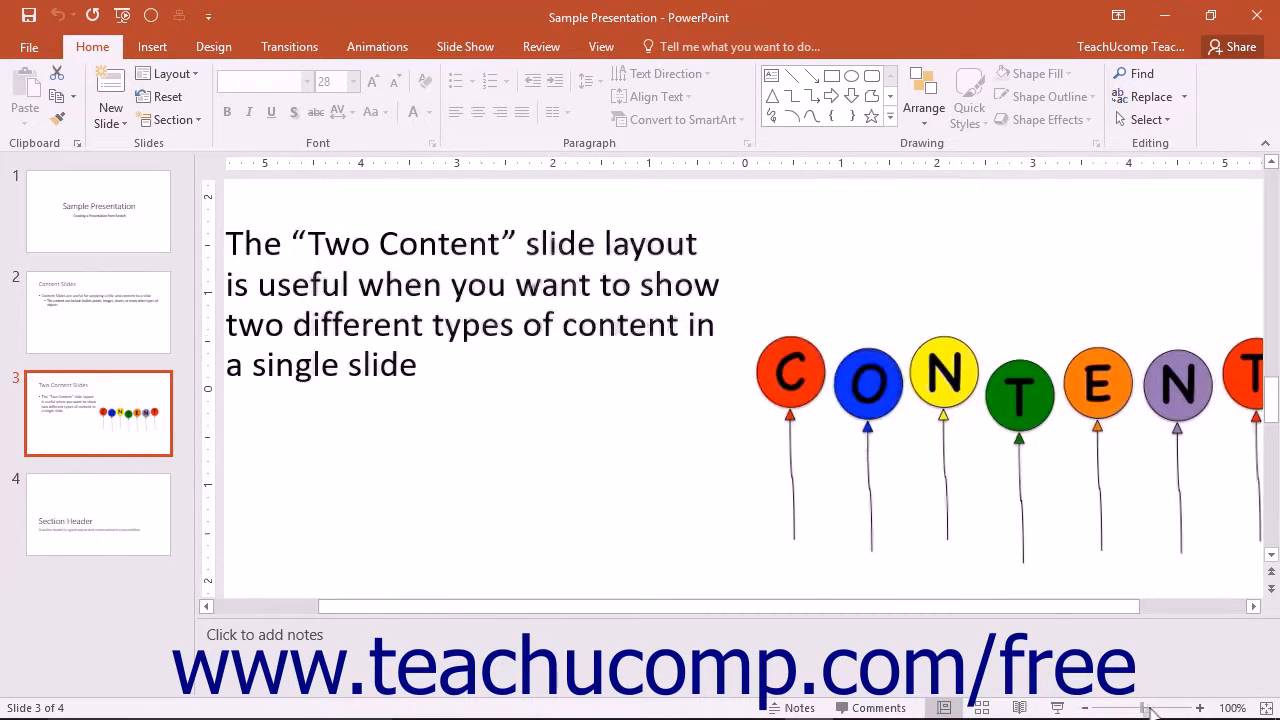
click(1199, 708)
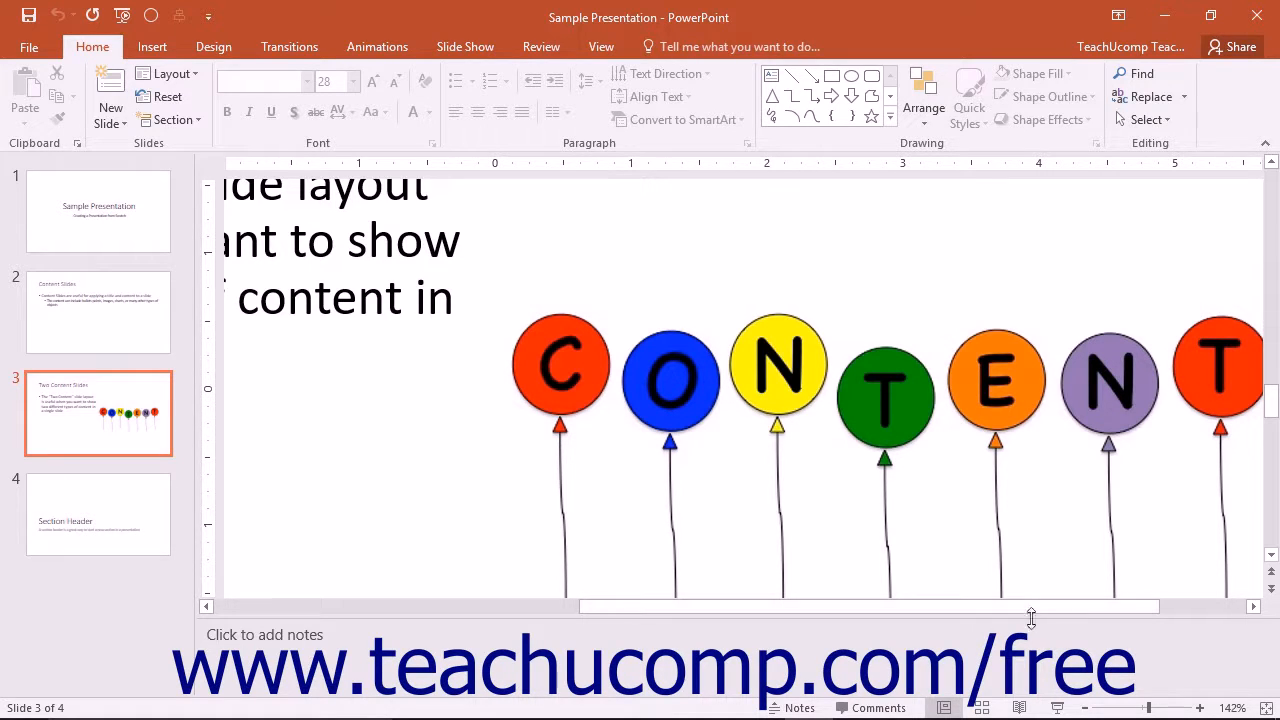
mouse_move(1238, 708)
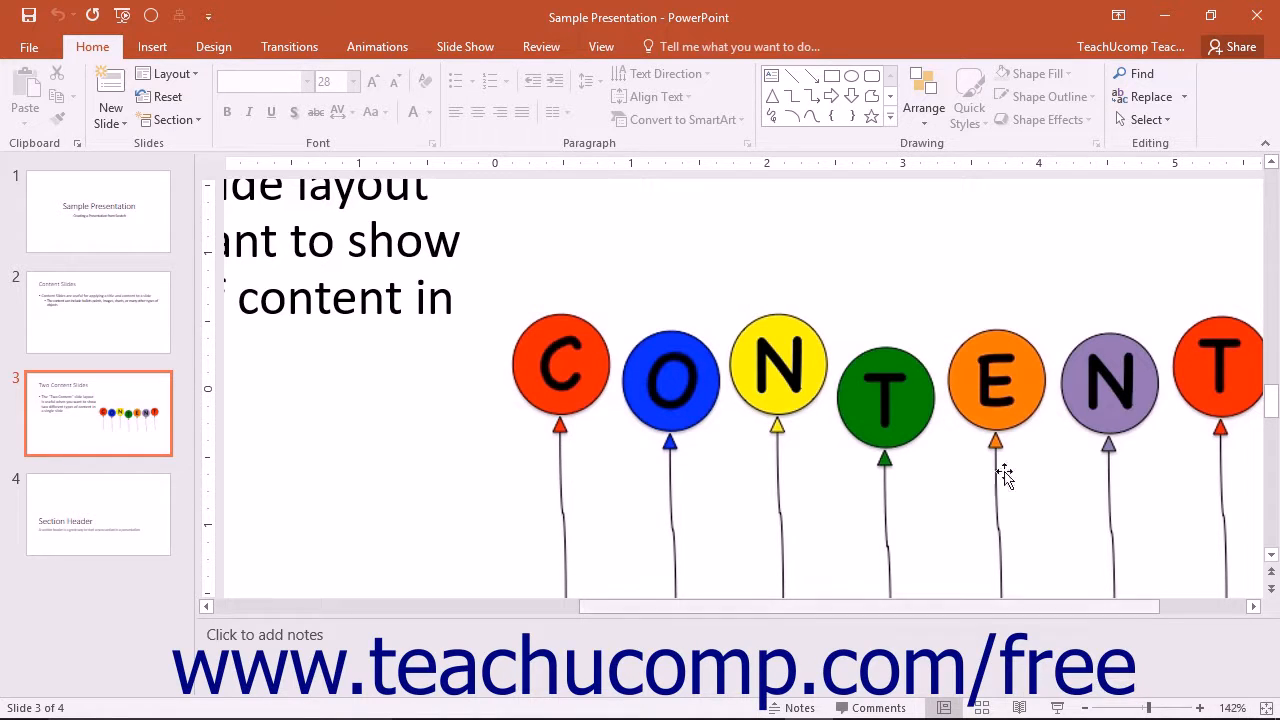
Switch the ribbon to the View tab to reach the Zoom group.
click(601, 46)
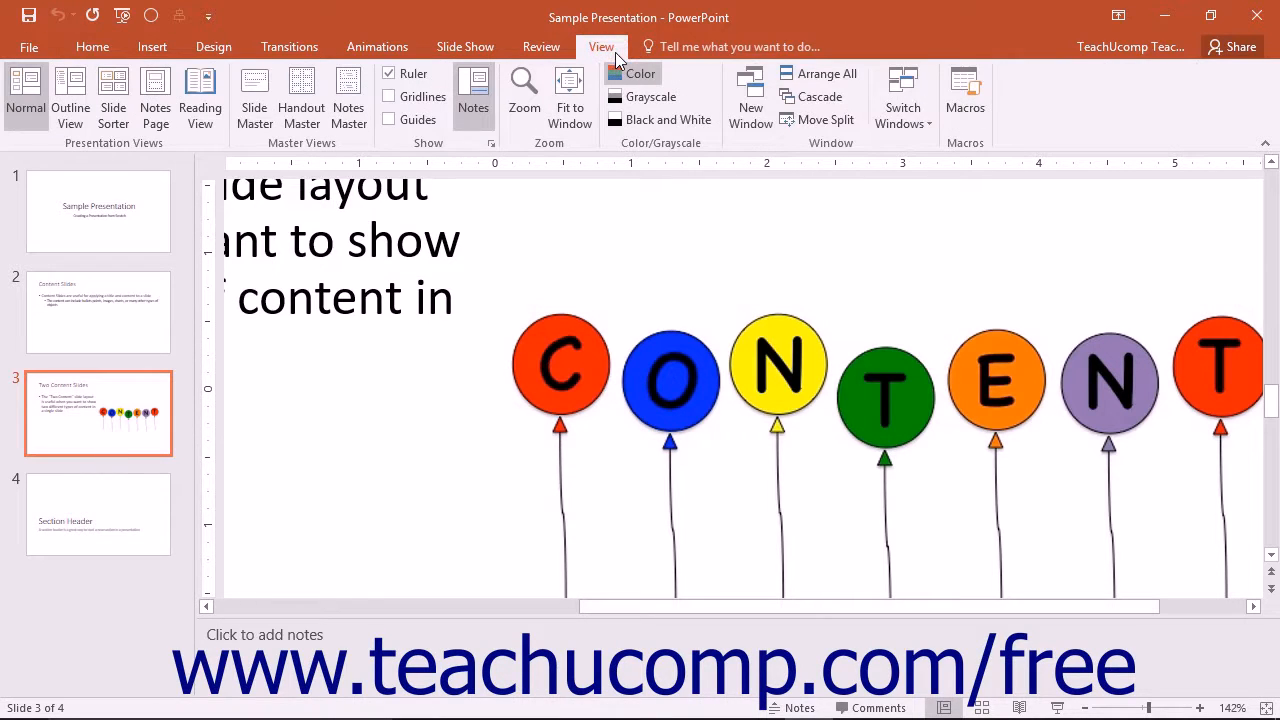
mouse_move(523, 90)
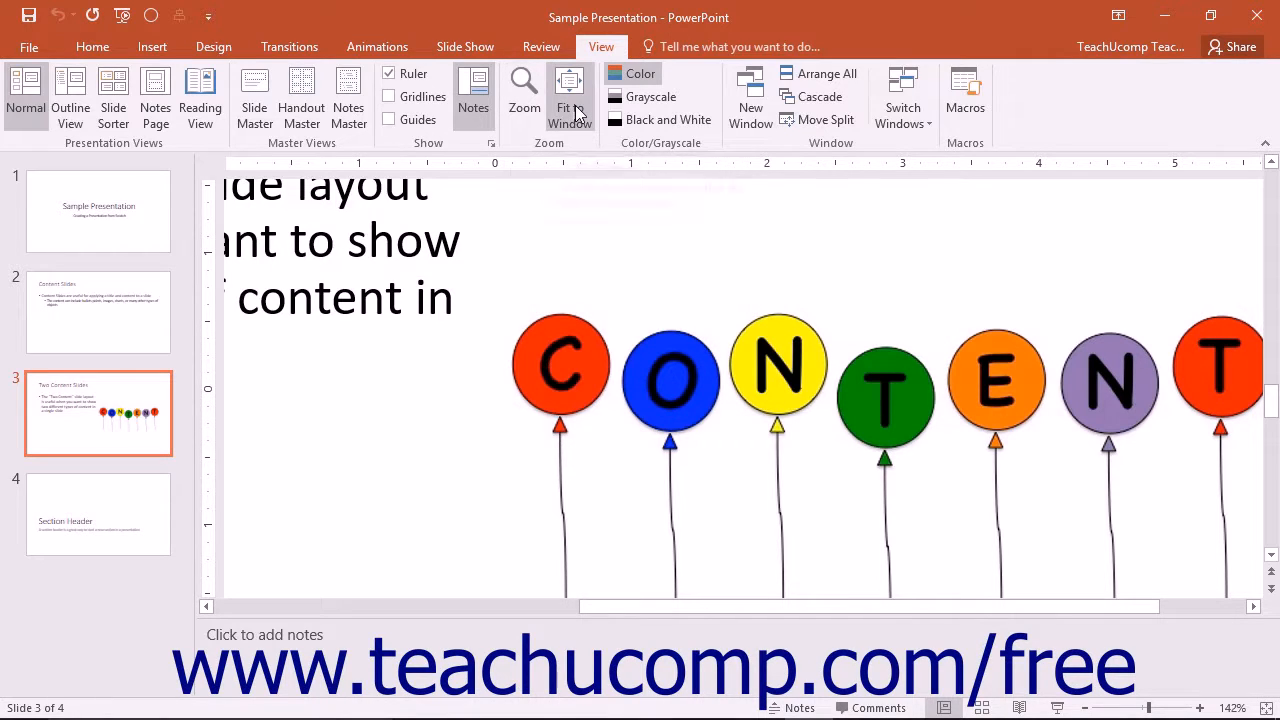
mouse_move(568, 95)
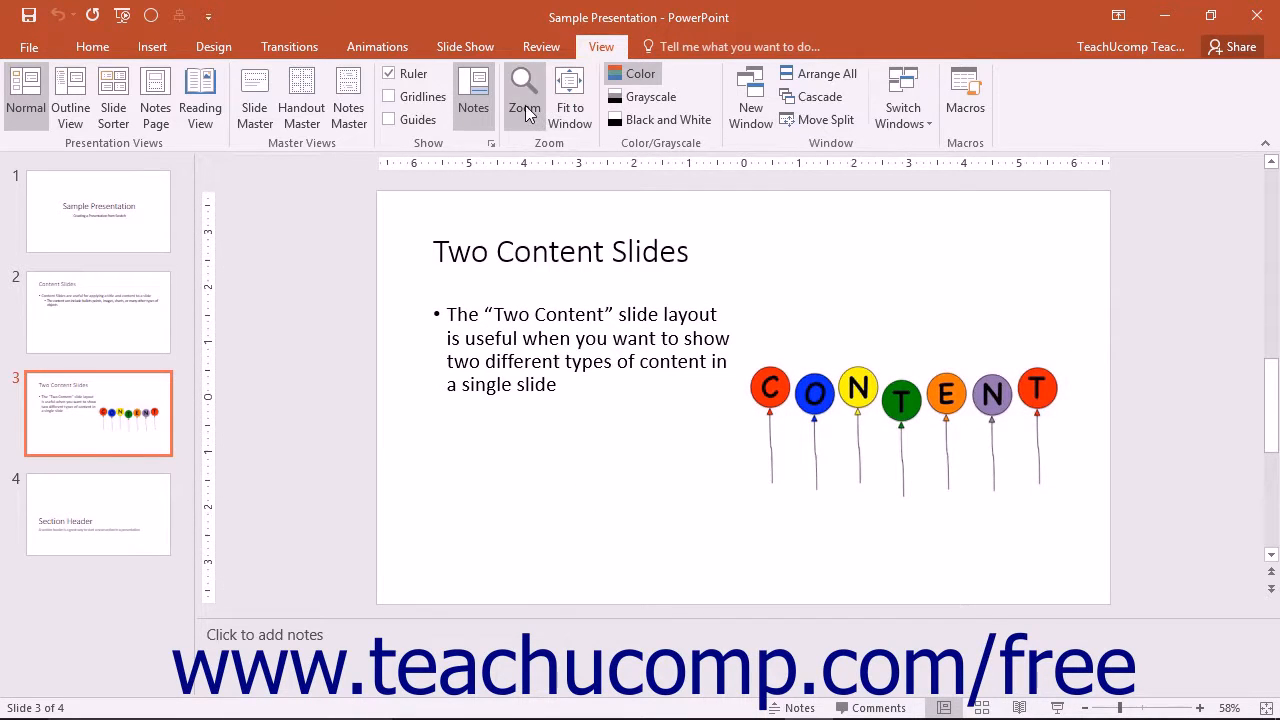
Pick 200% in the Zoom dialog and apply it.
click(524, 90)
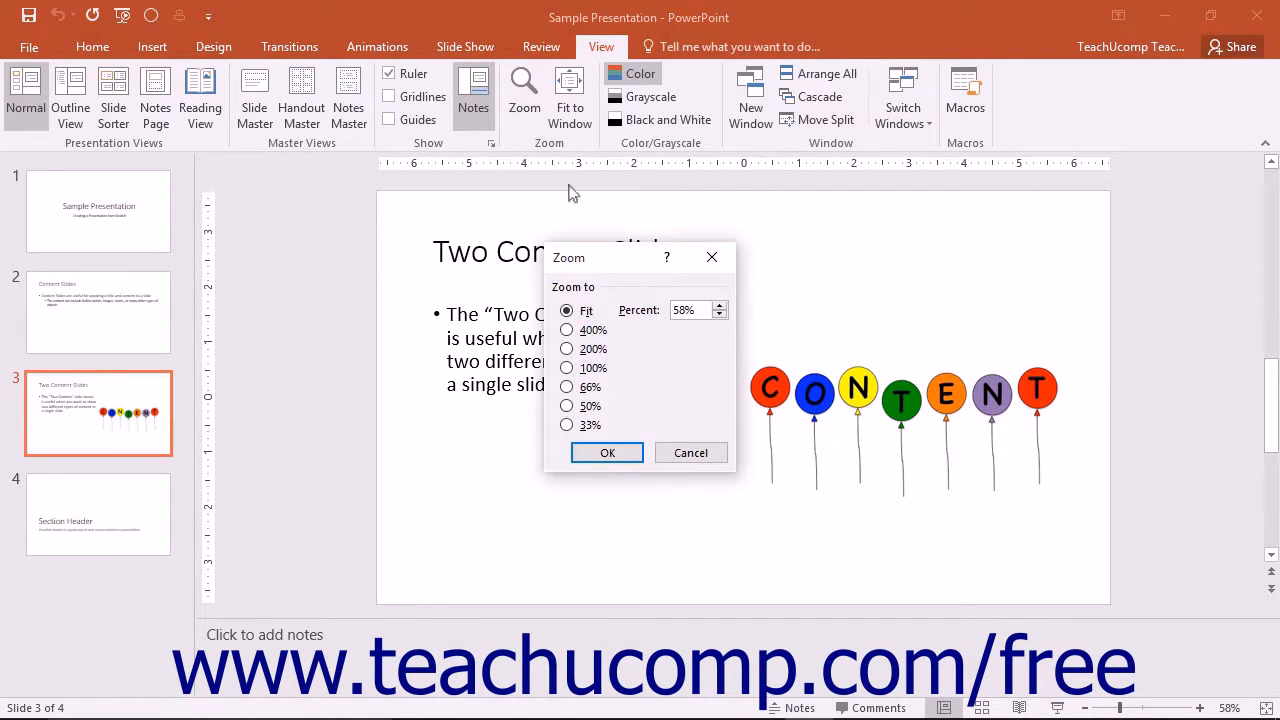
mouse_move(596, 278)
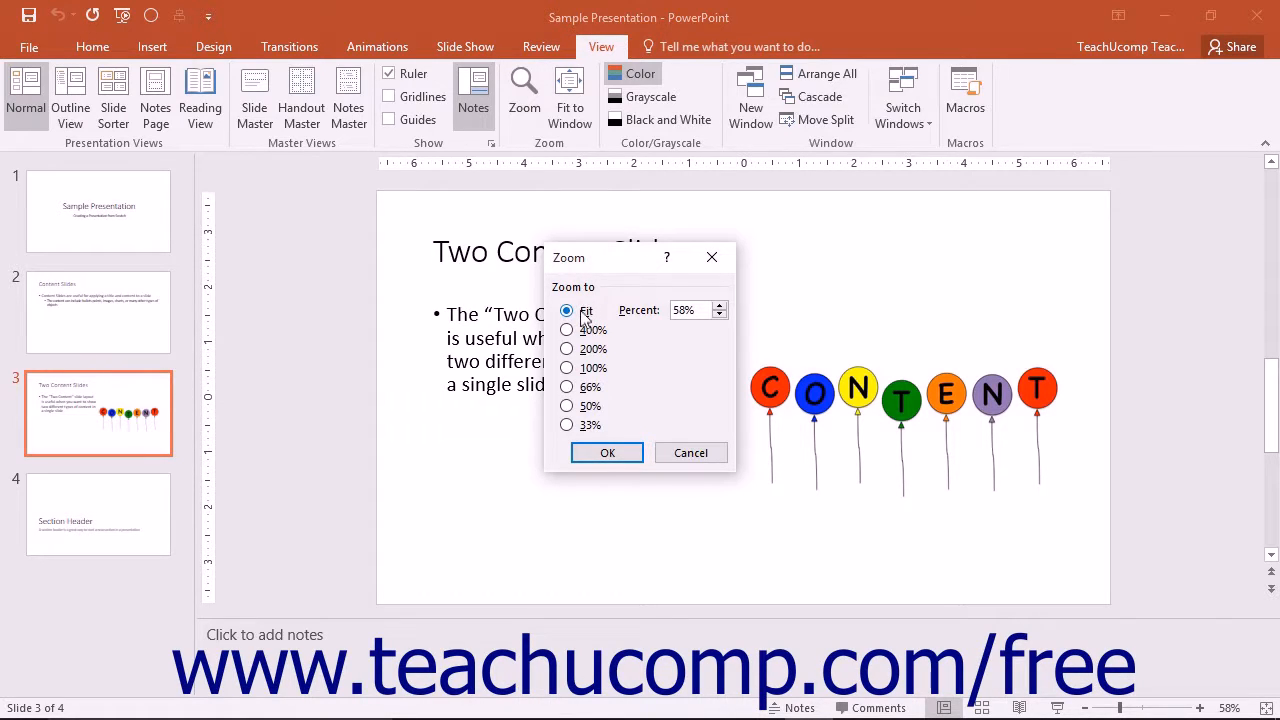
click(566, 348)
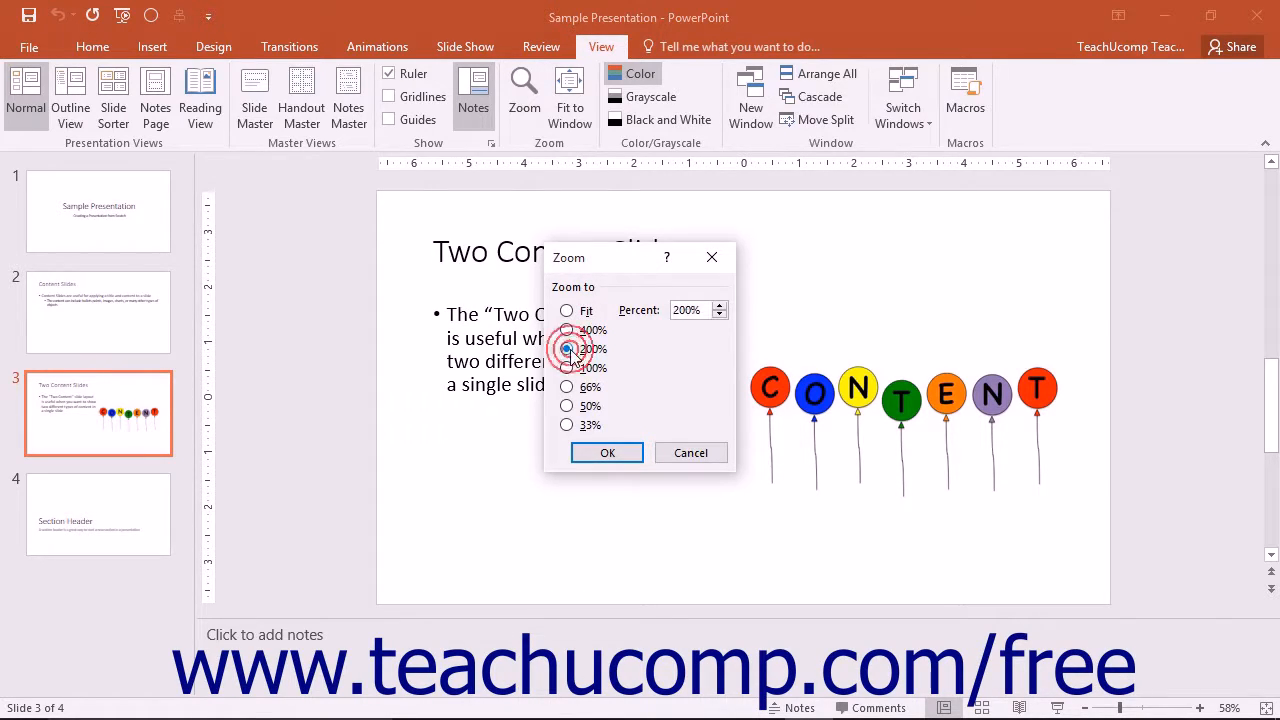
click(567, 348)
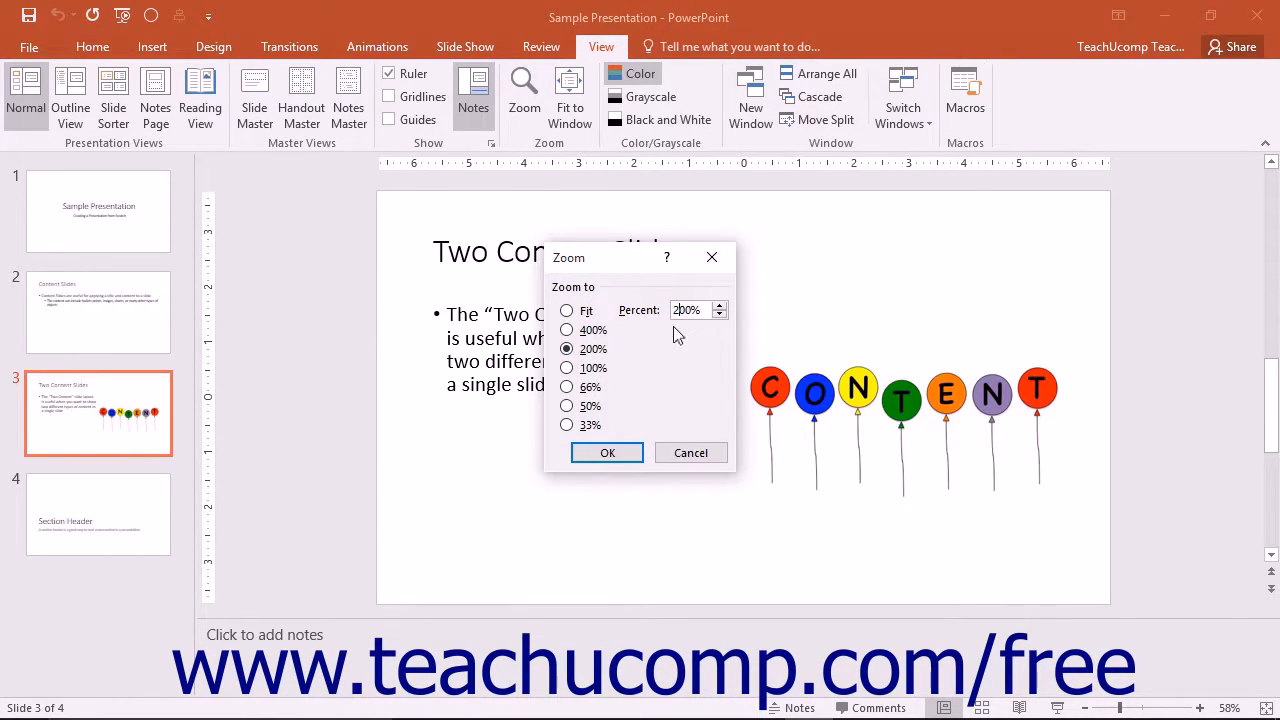
mouse_move(671, 342)
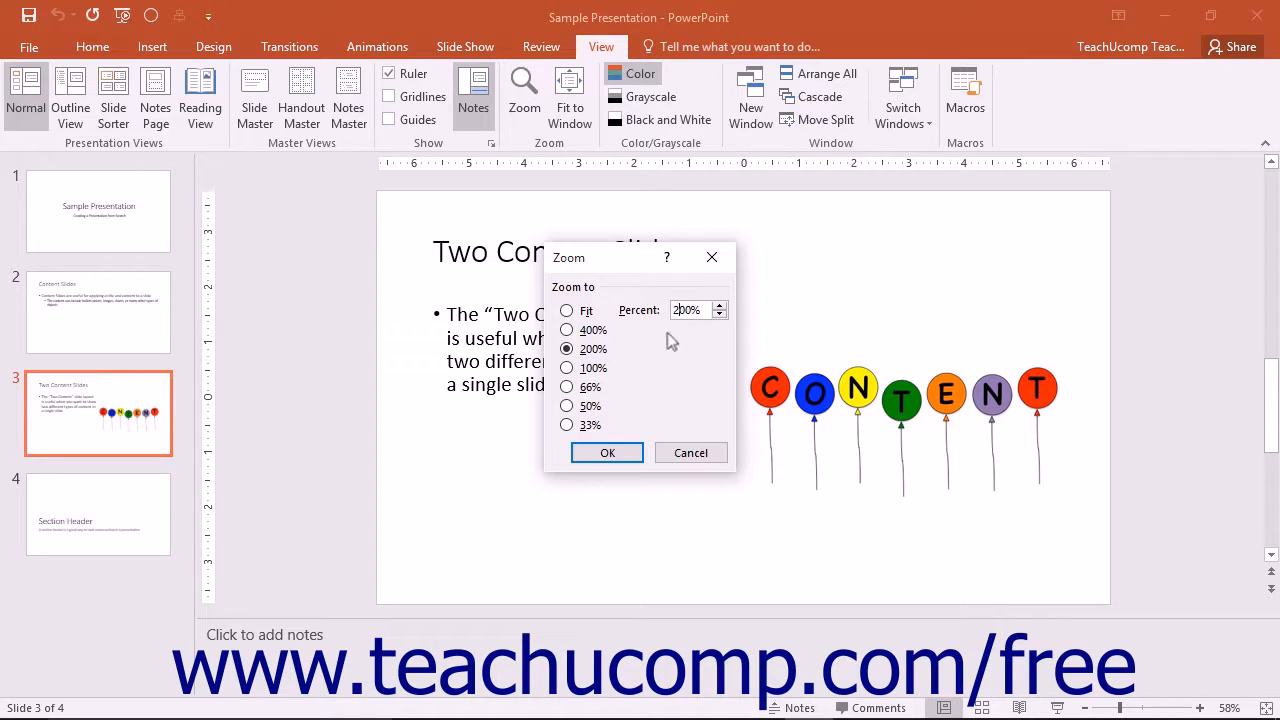
click(607, 452)
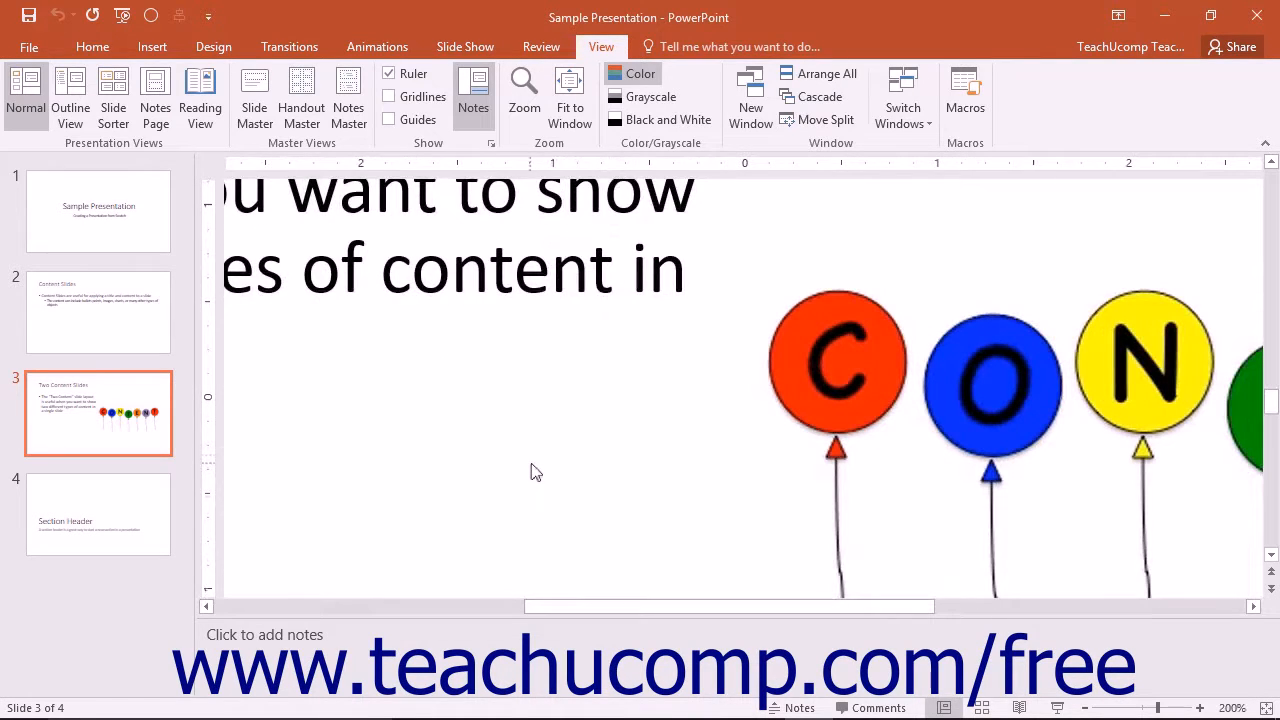